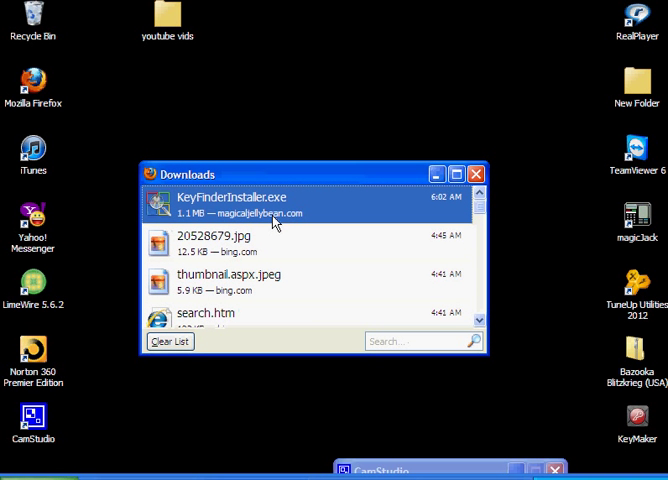
mouse_move(252, 228)
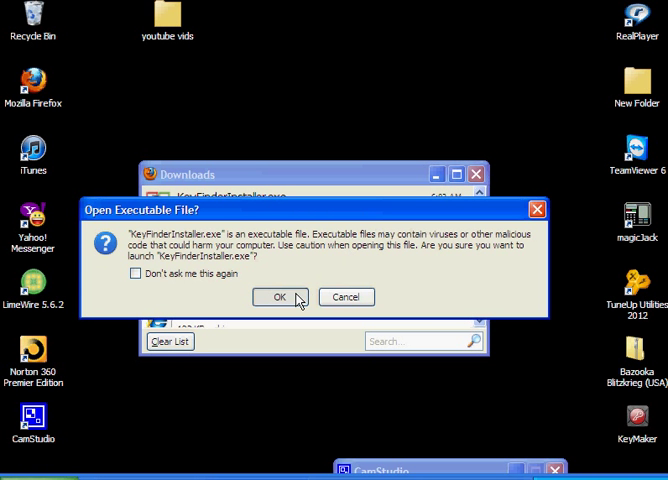
- Confirm the security warning to run KeyFinderInstaller.exe from Firefox's Downloads
left_click(279, 297)
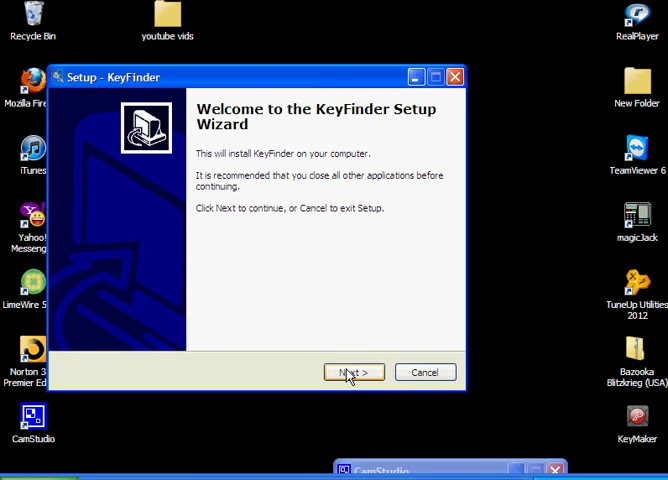
- Pass the welcome screen and accept the KeyFinder licence agreement
left_click(354, 372)
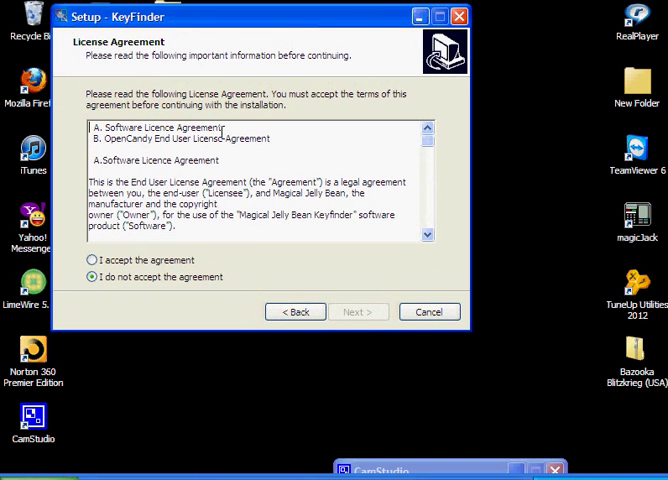
mouse_move(180, 20)
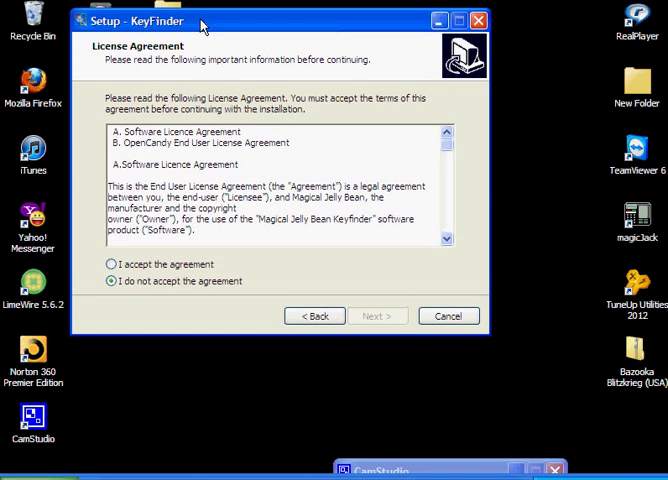
left_click(110, 264)
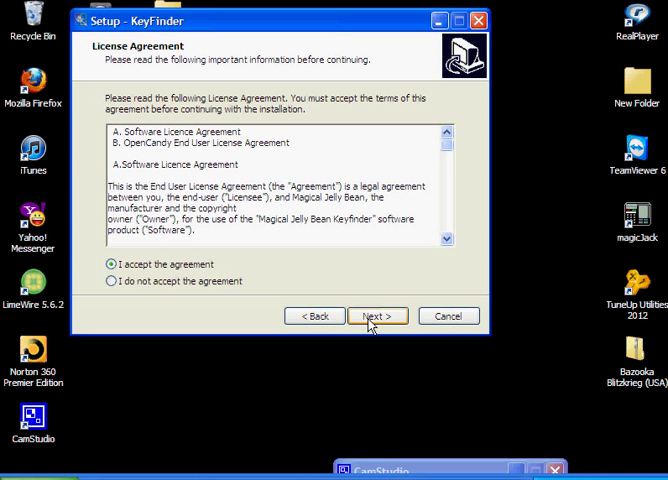
mouse_move(372, 315)
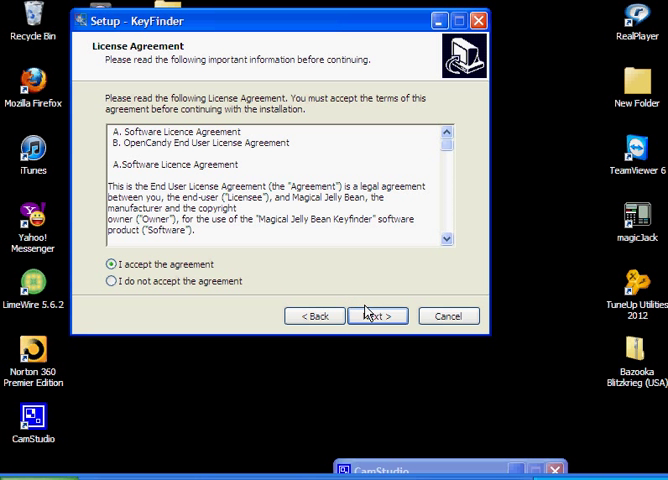
left_click(377, 316)
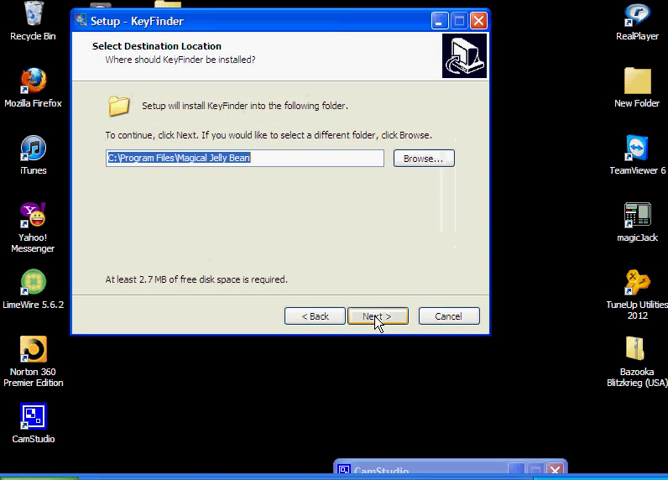
- Keep the default Magical Jelly Bean install folder and opt into a desktop icon
left_click(378, 316)
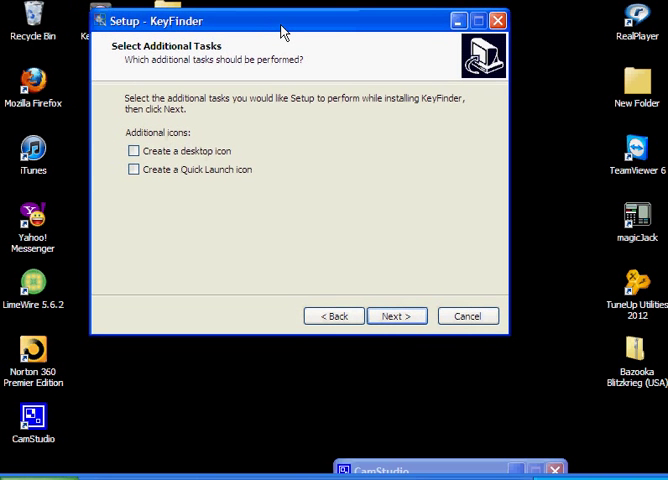
left_click_drag(280, 18, 330, 212)
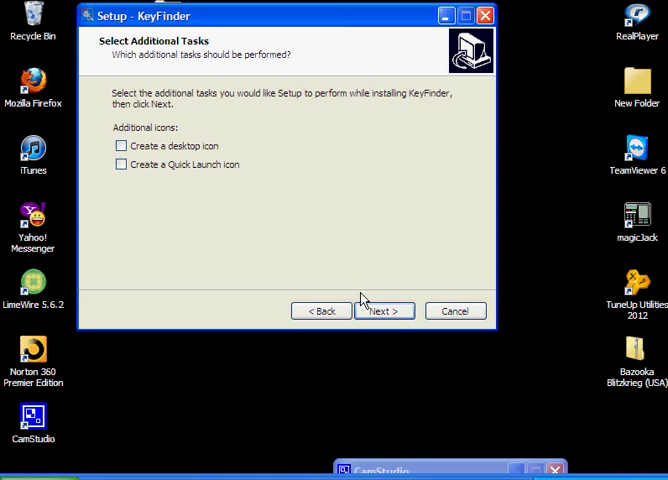
mouse_move(384, 311)
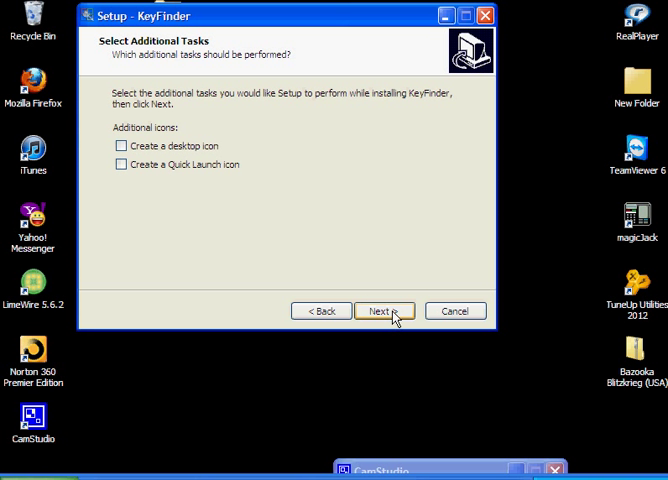
mouse_move(310, 195)
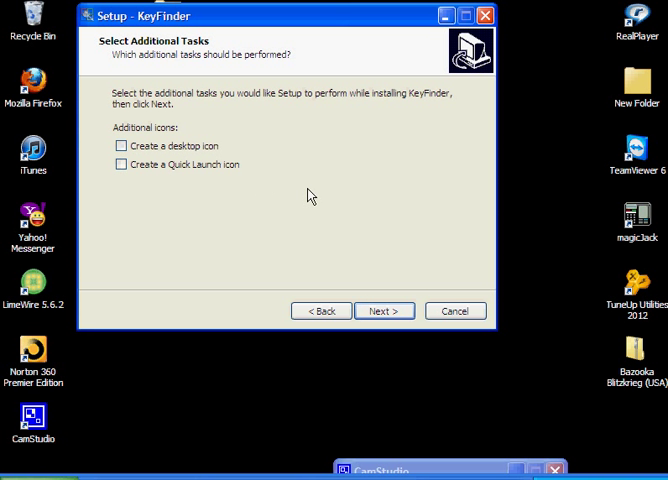
left_click(120, 146)
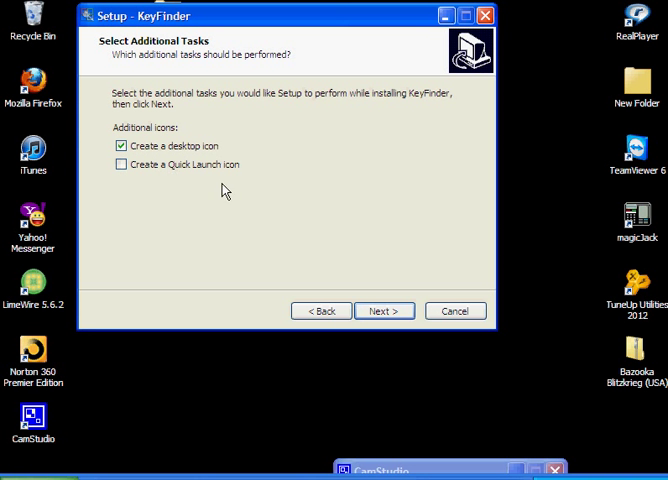
left_click(384, 310)
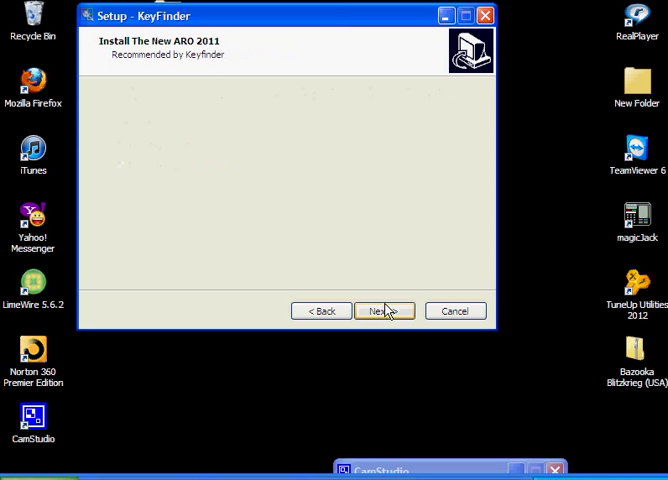
- Accept the Advanced Registry Optimizer (ARO 2011) terms in the offer screen
left_click(384, 311)
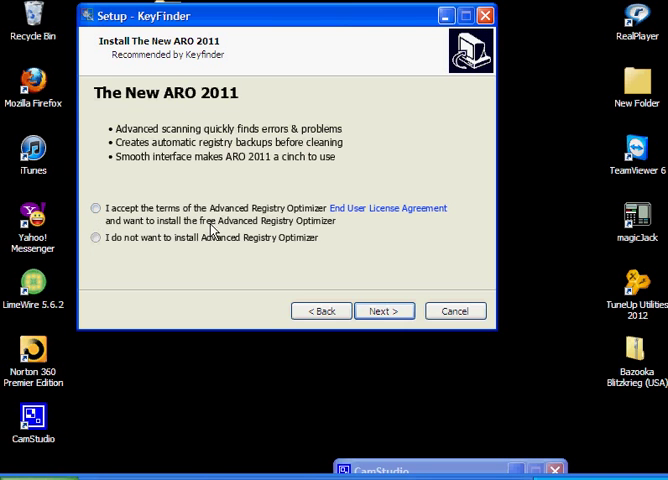
left_click_drag(285, 15, 455, 83)
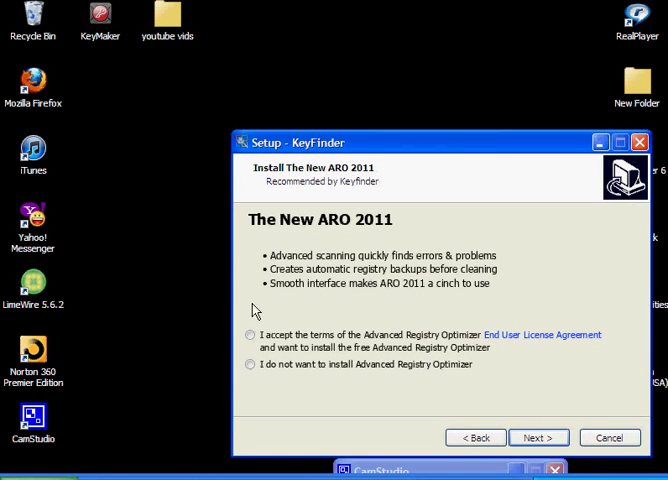
left_click(251, 335)
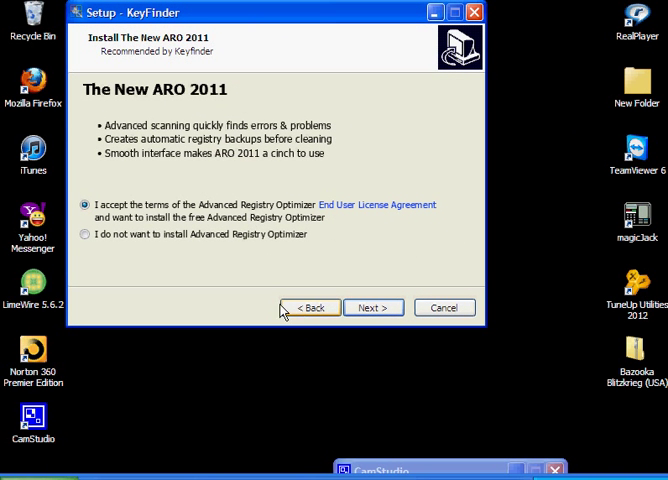
left_click(374, 307)
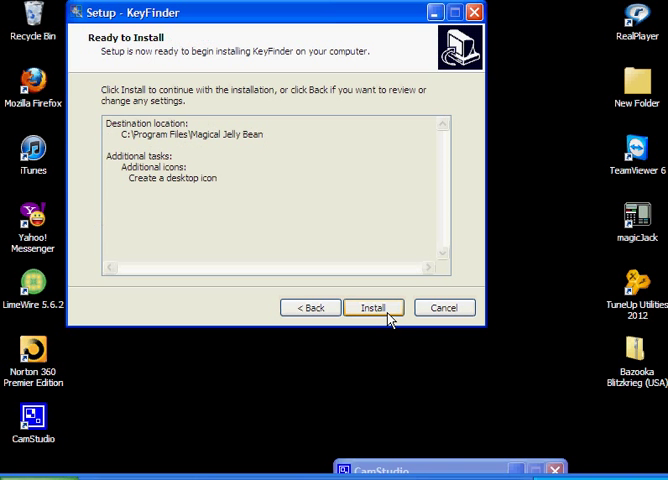
- Run the installation and finish with 'Launch KeyFinder' ticked
left_click(374, 307)
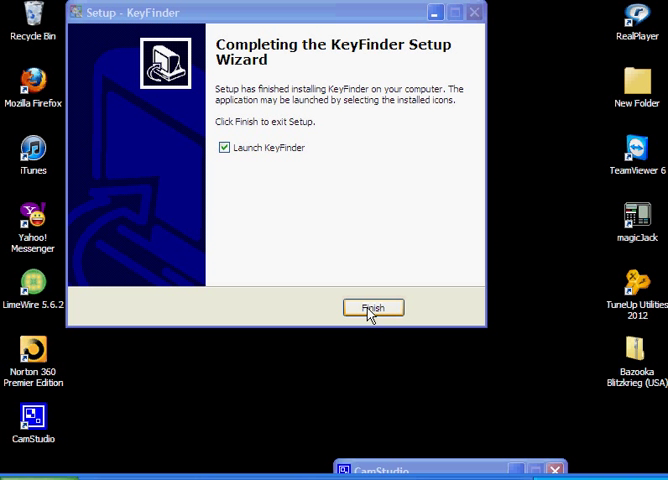
left_click(373, 307)
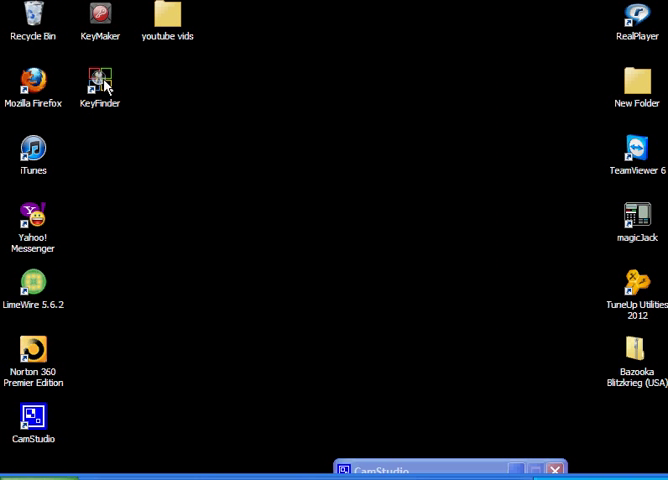
- Open KeyFinder from its desktop icon and restore its window from the taskbar
double_click(100, 80)
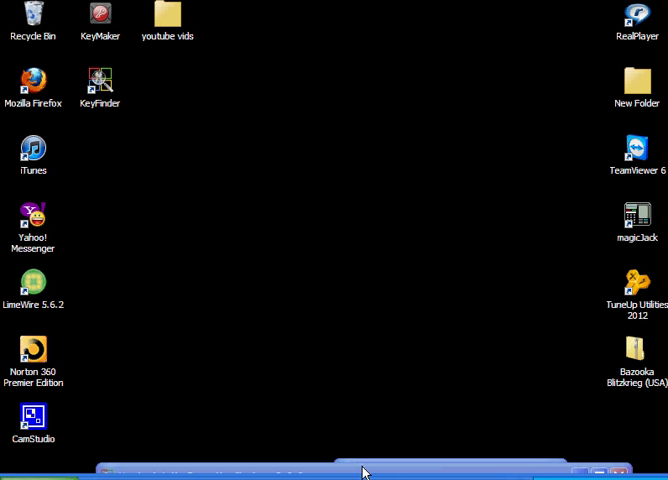
mouse_move(242, 469)
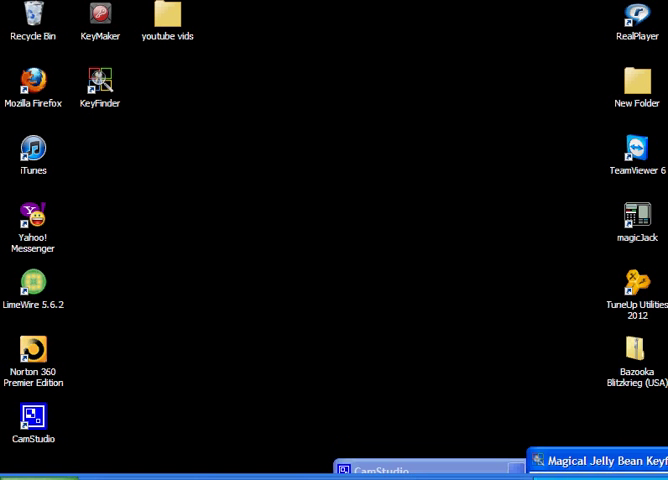
left_click(597, 460)
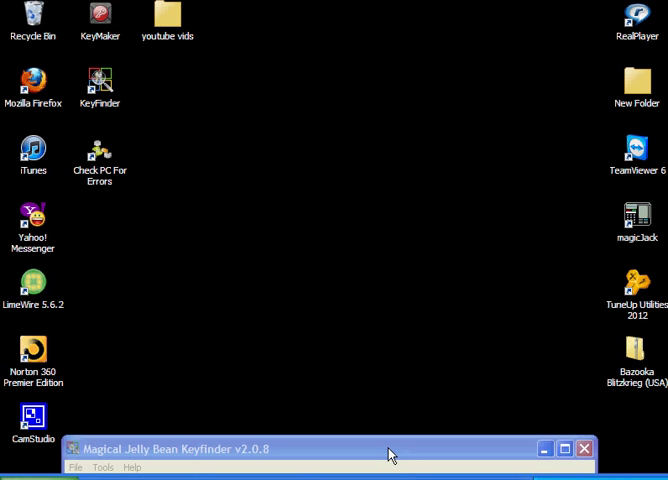
mouse_move(390, 453)
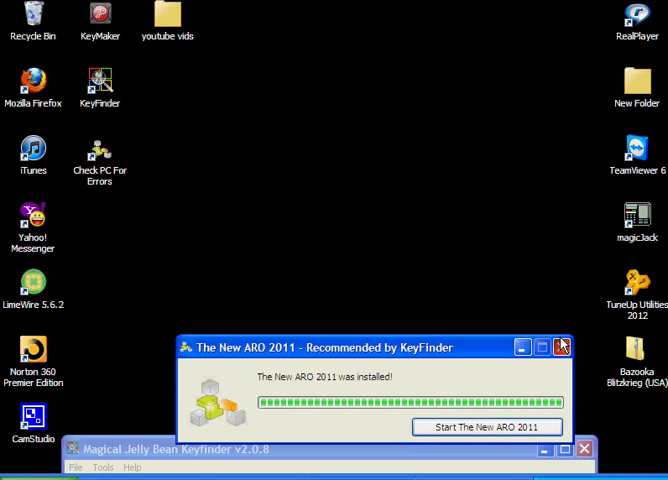
- Close 'The New ARO 2011 - Recommended by KeyFinder' window with its X button
left_click(561, 346)
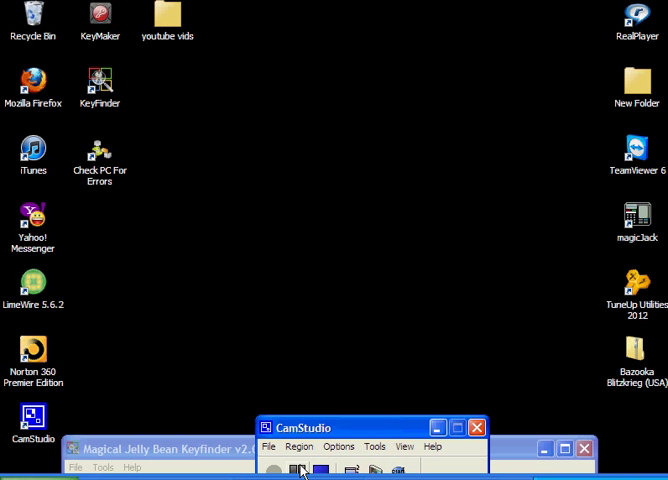
mouse_move(301, 470)
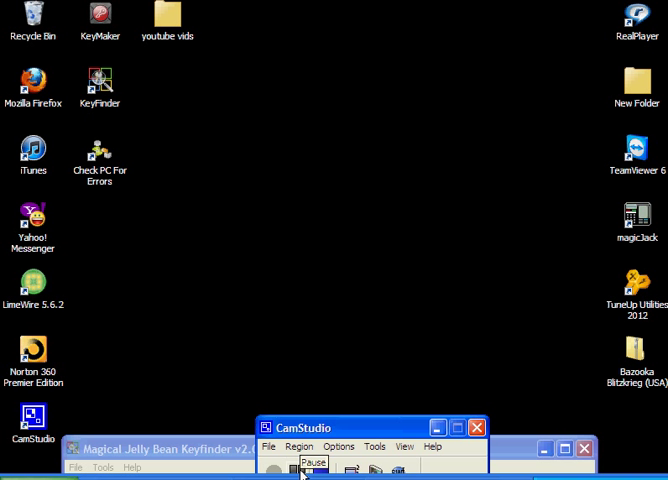